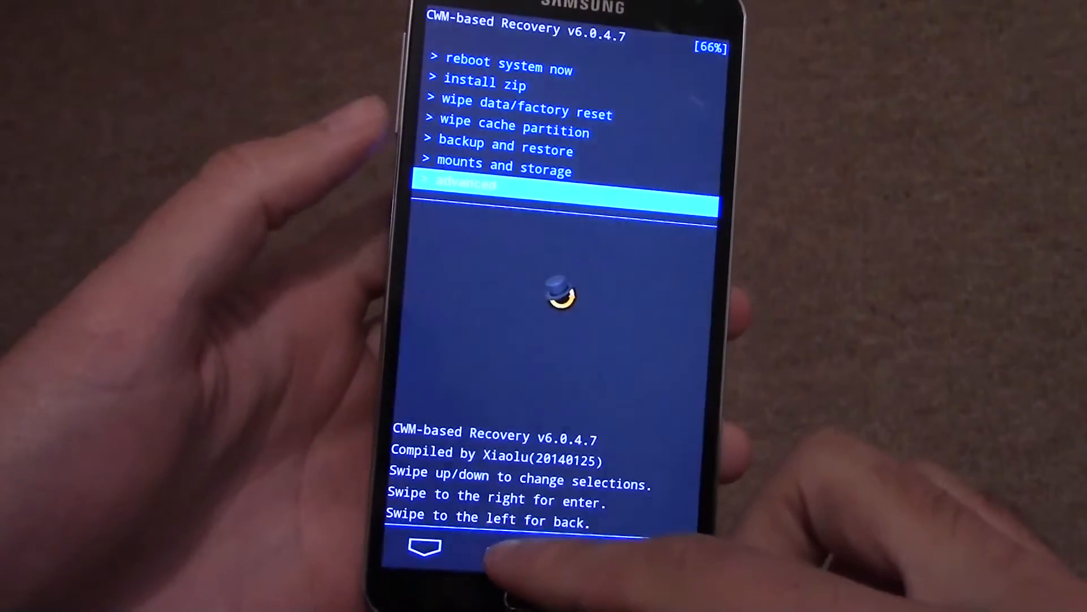
scroll(up, 3)
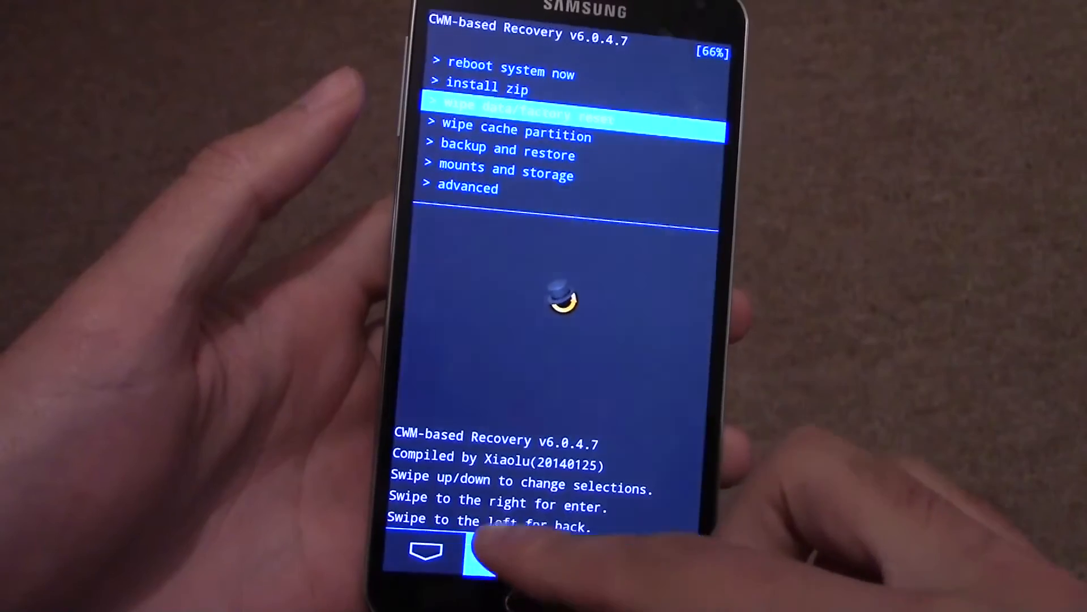